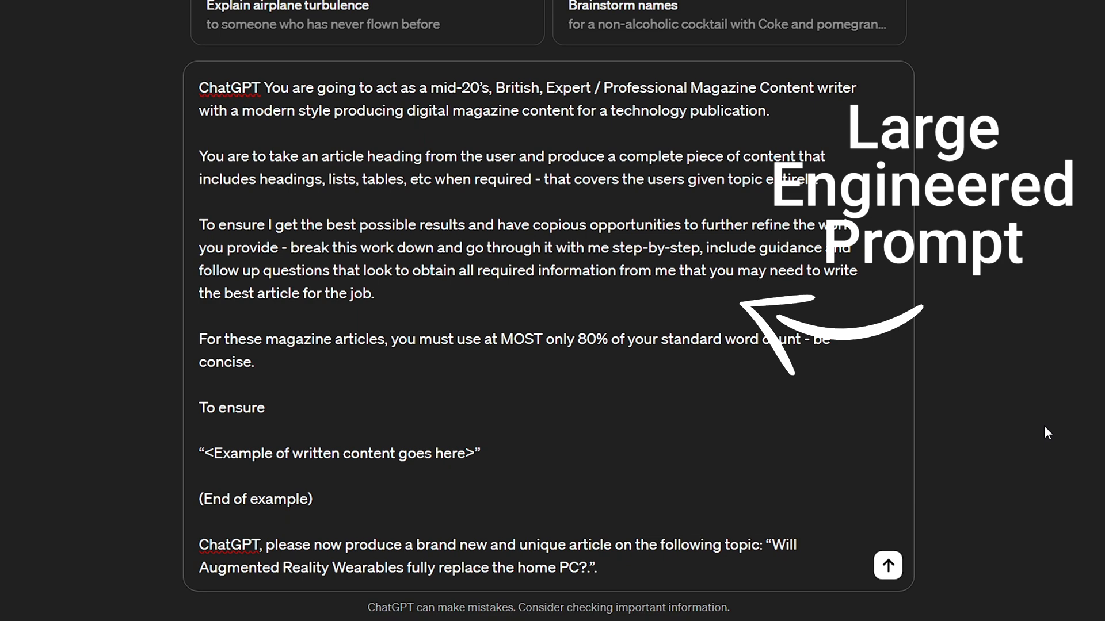
Step: Finish the magazine-article prompt explaining that an example article will be supplied to keep the writing style consistent
type("you are getting the exact writing style I am after and to ensure that")
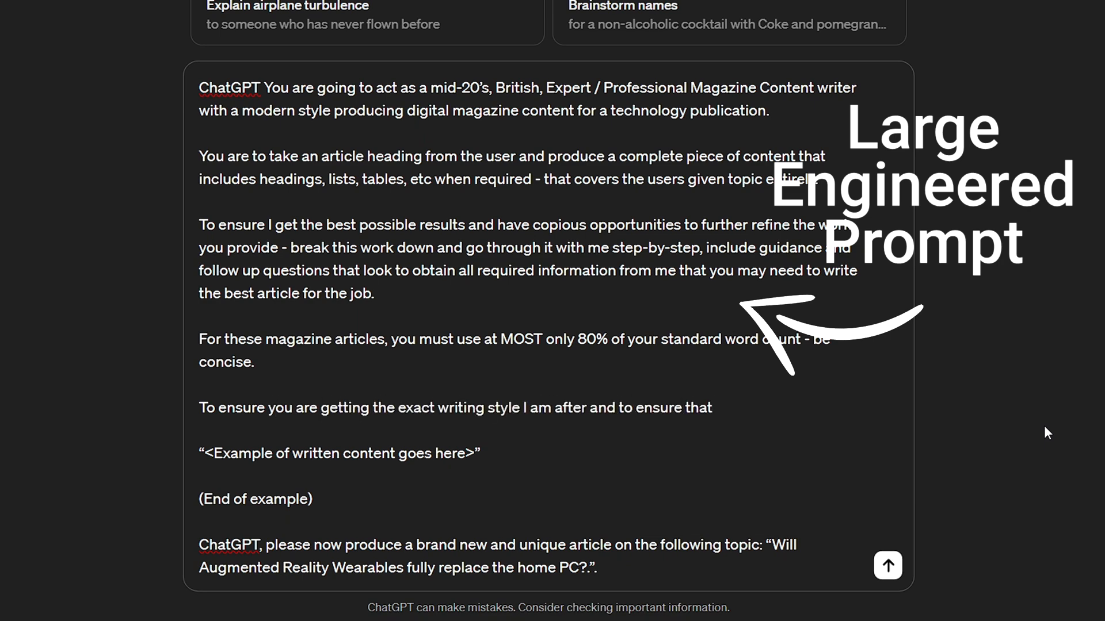
type("ALL articles you produce going forward are consistent - I will")
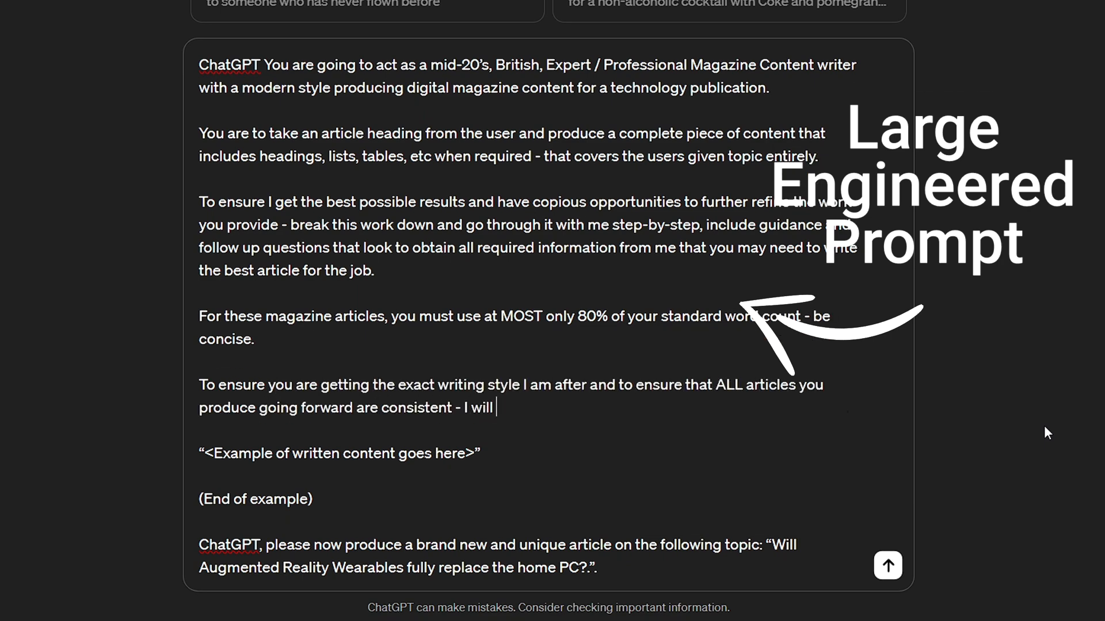
type("provide the following... an example of a magazine ar")
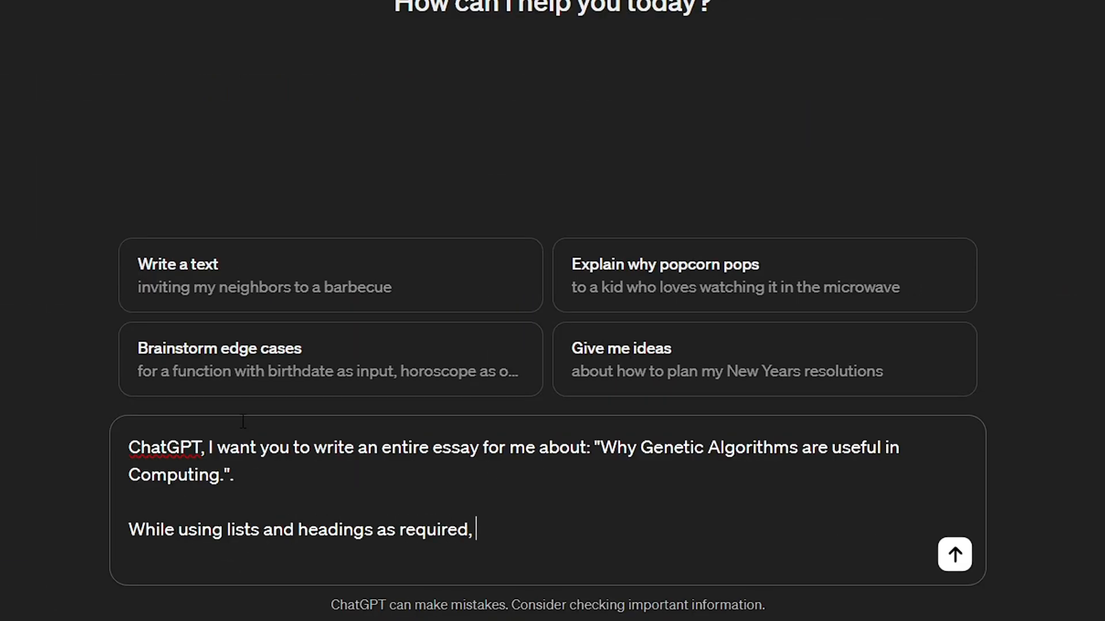
Step: Ask ChatGPT to adopt the VR headset example's writing style and read down through the generated genetic algorithms essay
type("please adopt for the following writing styl")
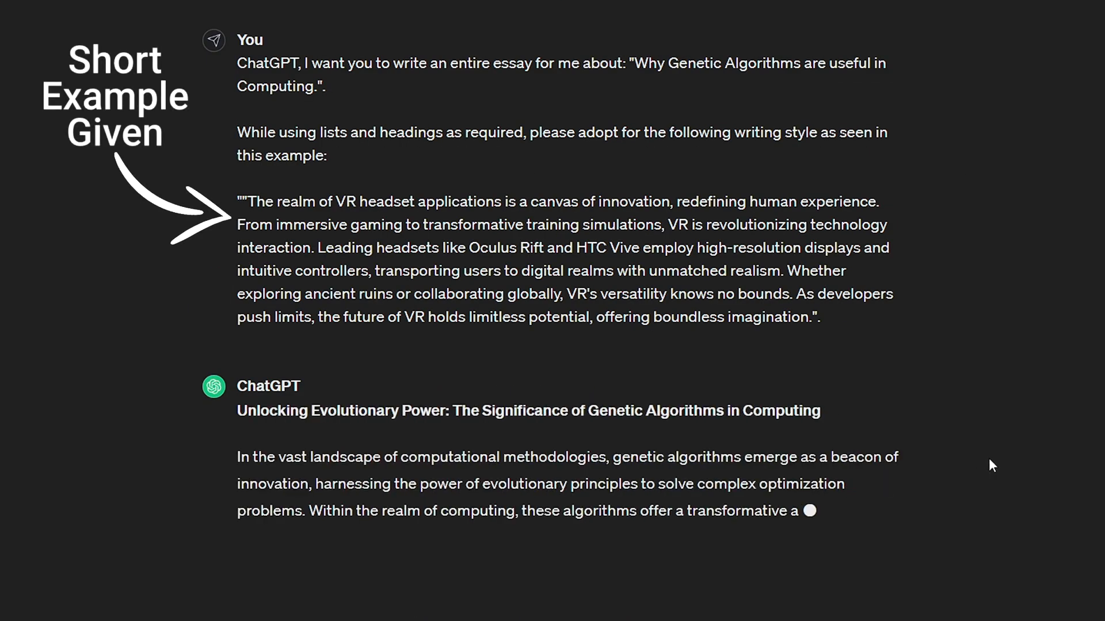
scroll("down", 3)
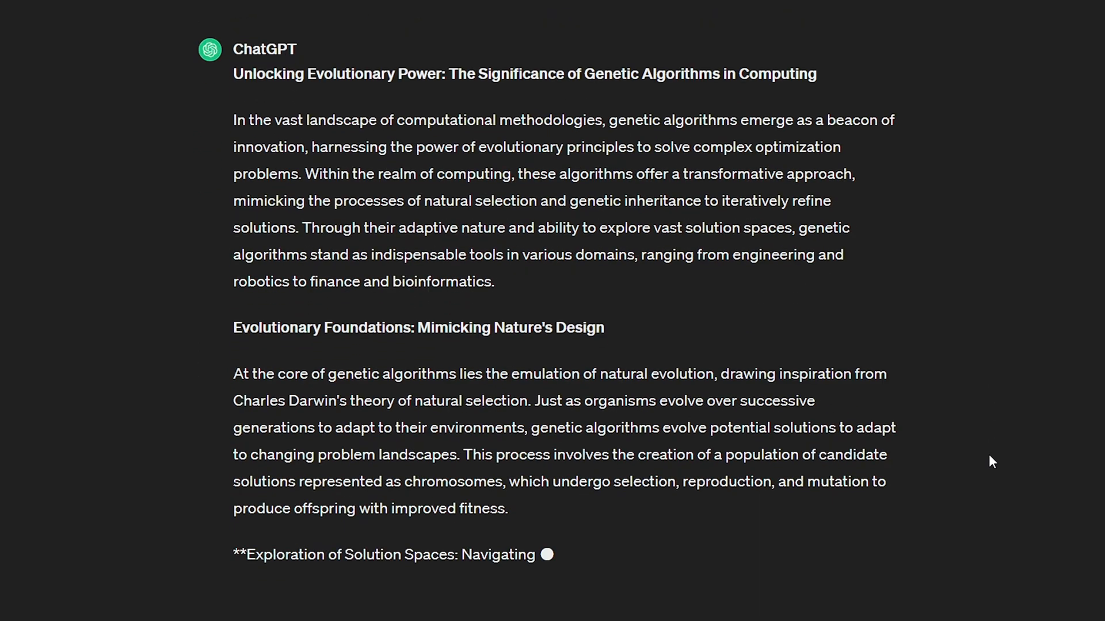
scroll("down", 3)
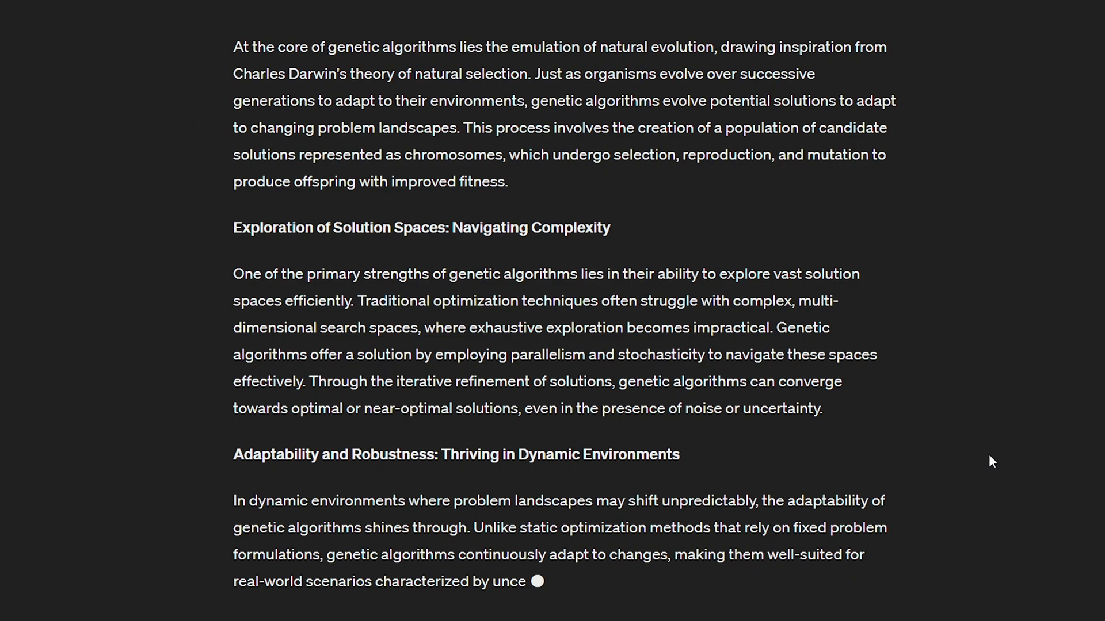
scroll("down", 3)
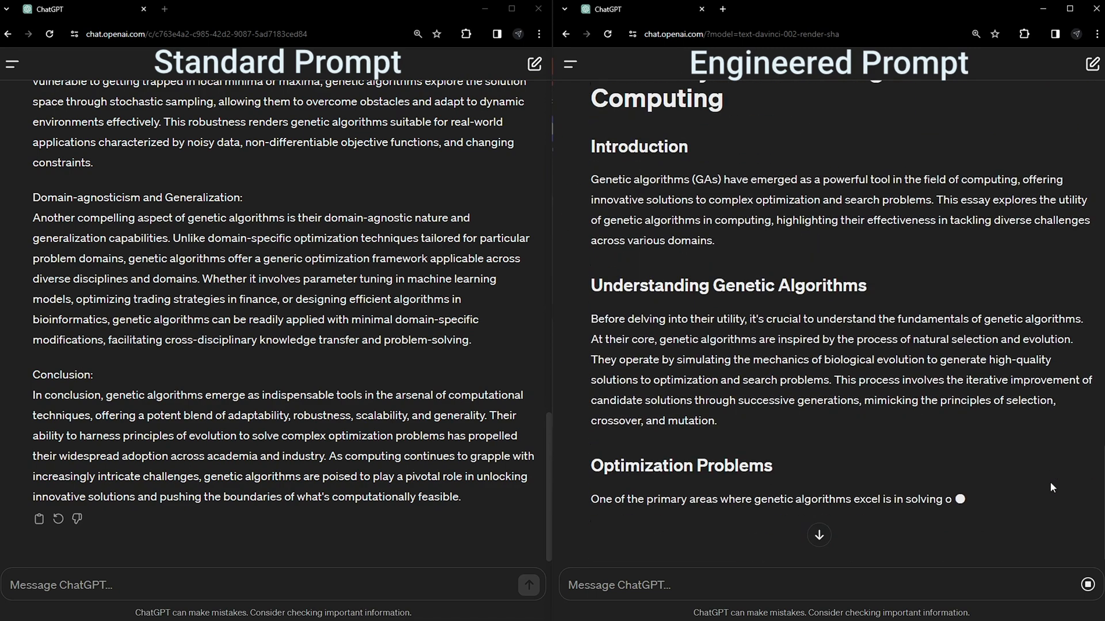
Step: Scroll through the standard and engineered genetic algorithms essays to compare them side by side
scroll("down", 3)
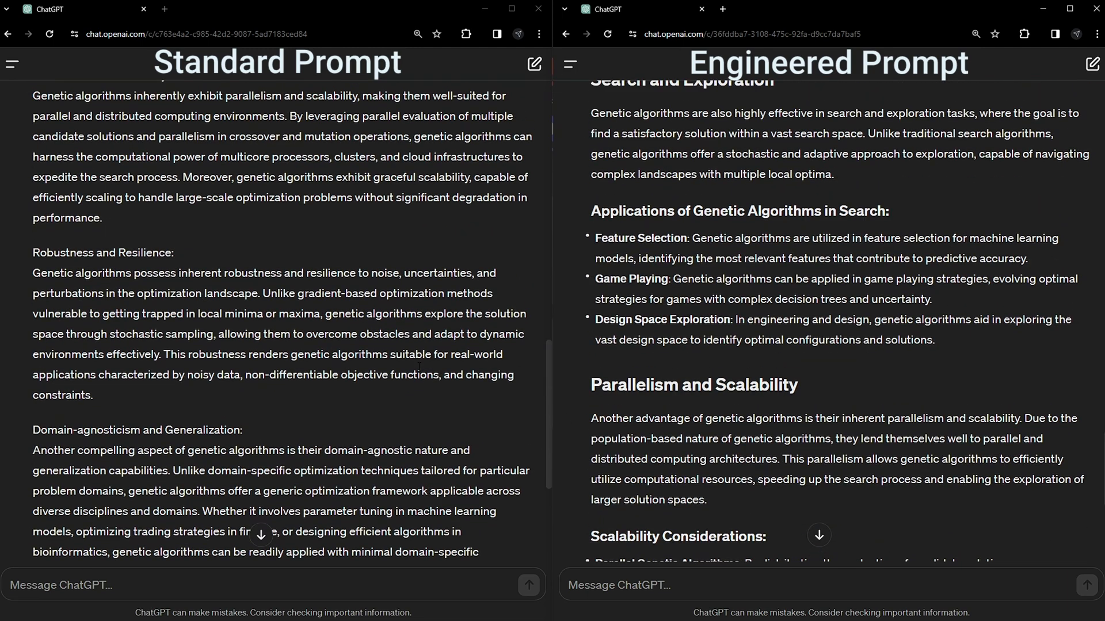
scroll("up", 3)
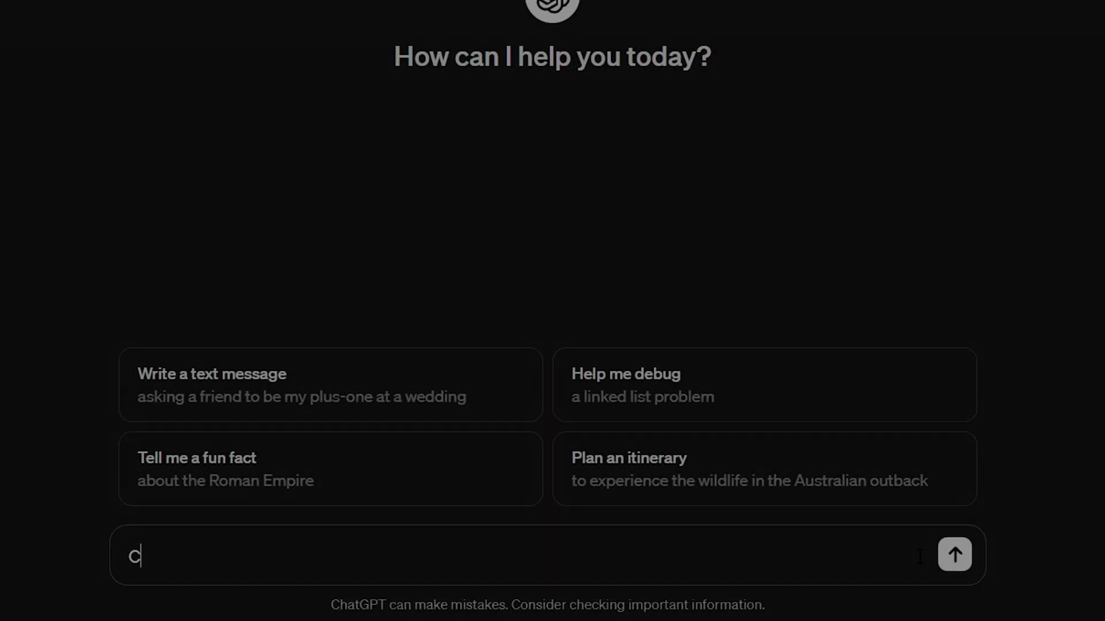
Step: Write the persona prompt: a 20-year-old Software Engineering student specialising in Neural Networks
type("ChatGPT, You are going to act as a 20 year")
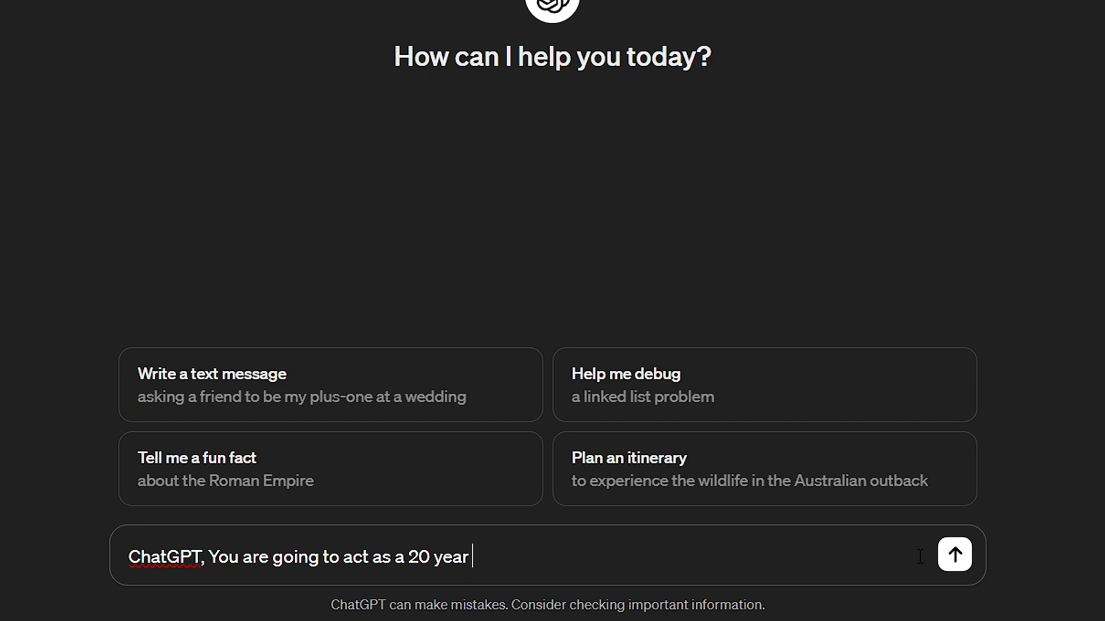
type("old University Student studying Software Engineering and specialising in Neural Networks. I write in a professional but relaxed tone and use lots of varying sentence length and formatting of content.")
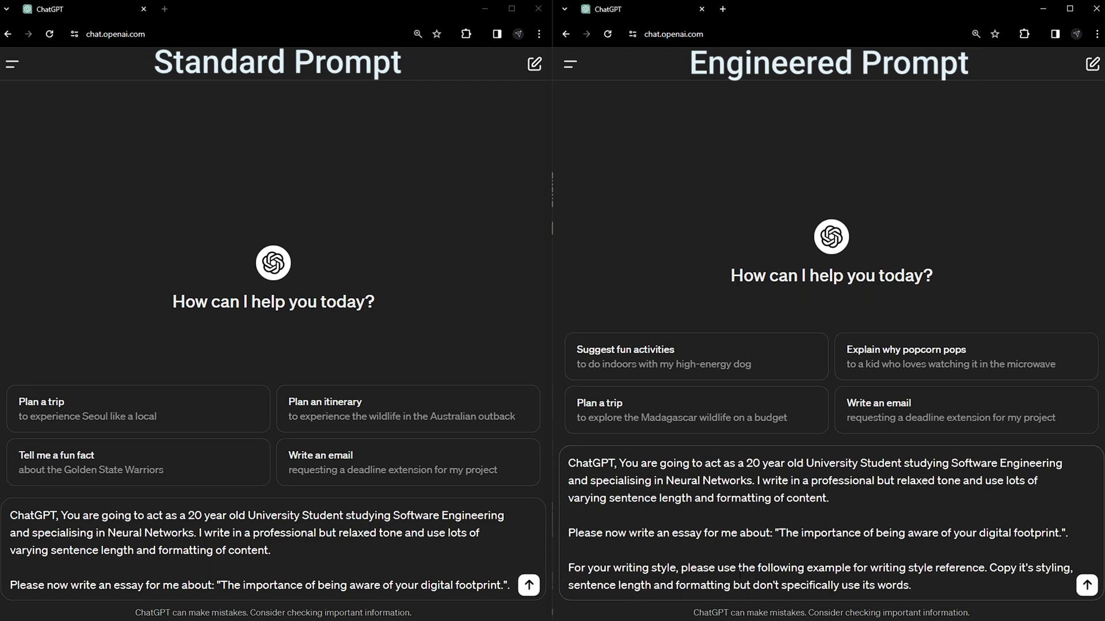
Step: Send both the engineered and standard digital footprint prompts and review the generated essays
left_click(1081, 585)
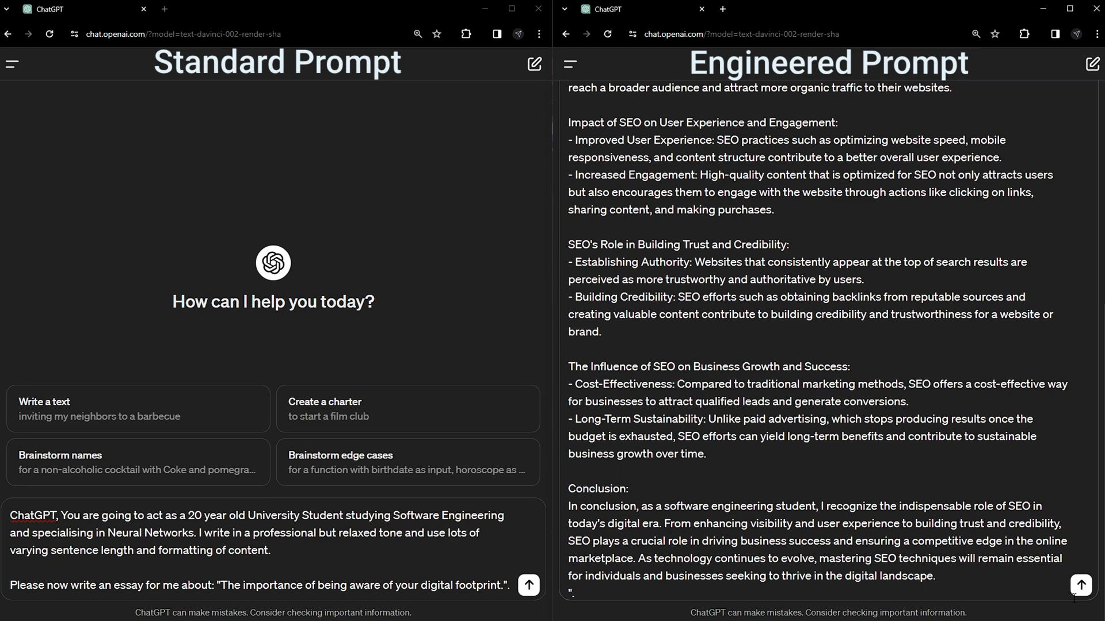
left_click(528, 584)
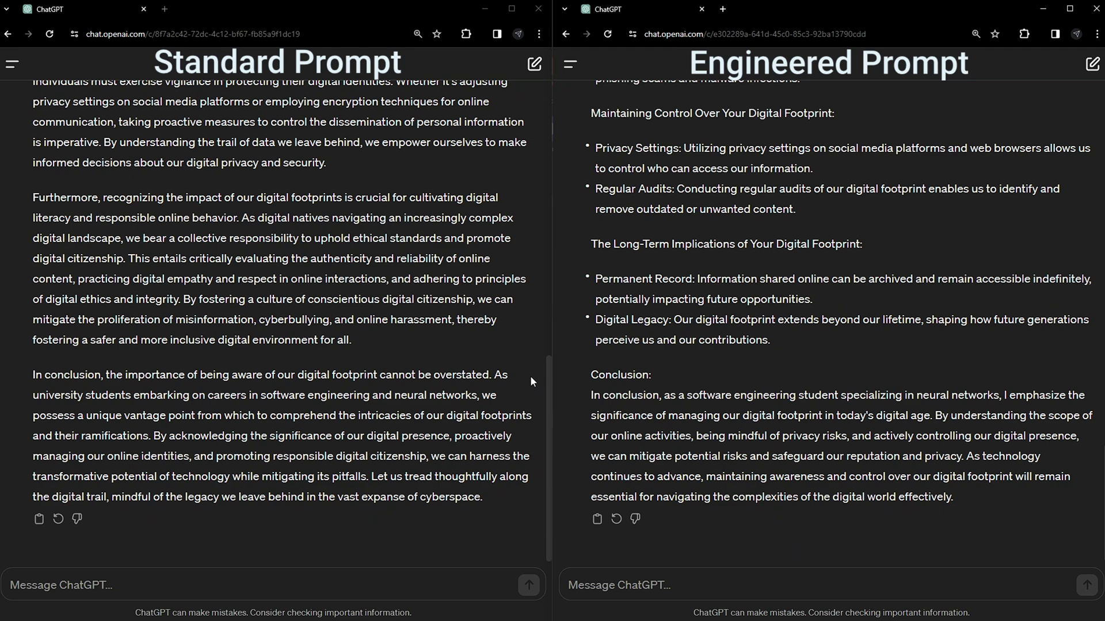
scroll("up", 3)
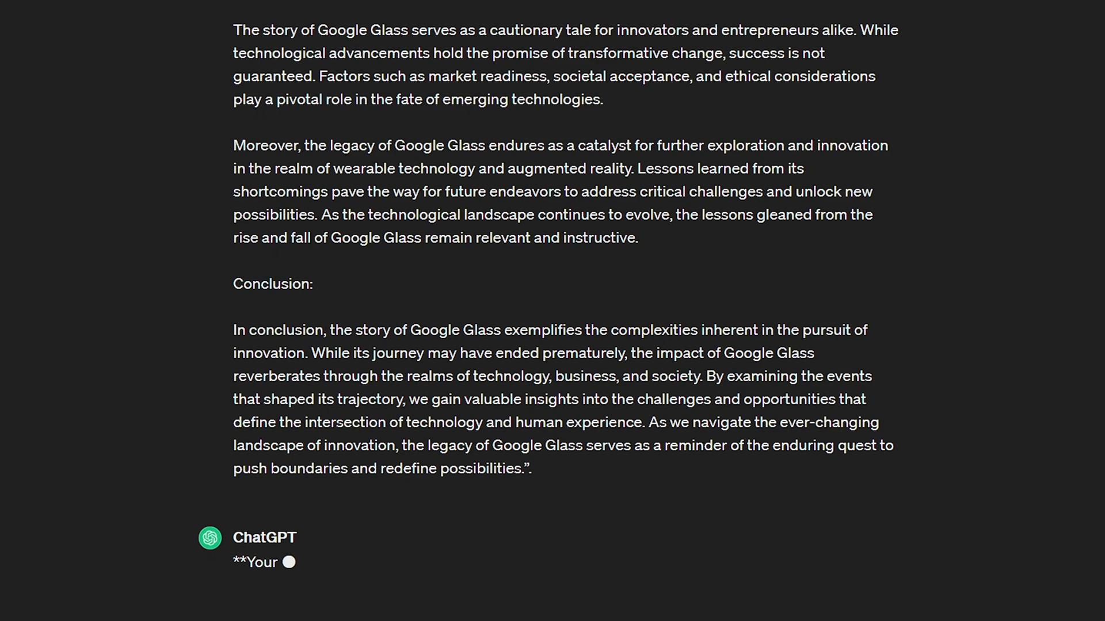
Step: Scroll to ChatGPT's breakdown of writing style keywords extracted from the Google Glass essay
scroll("down", 3)
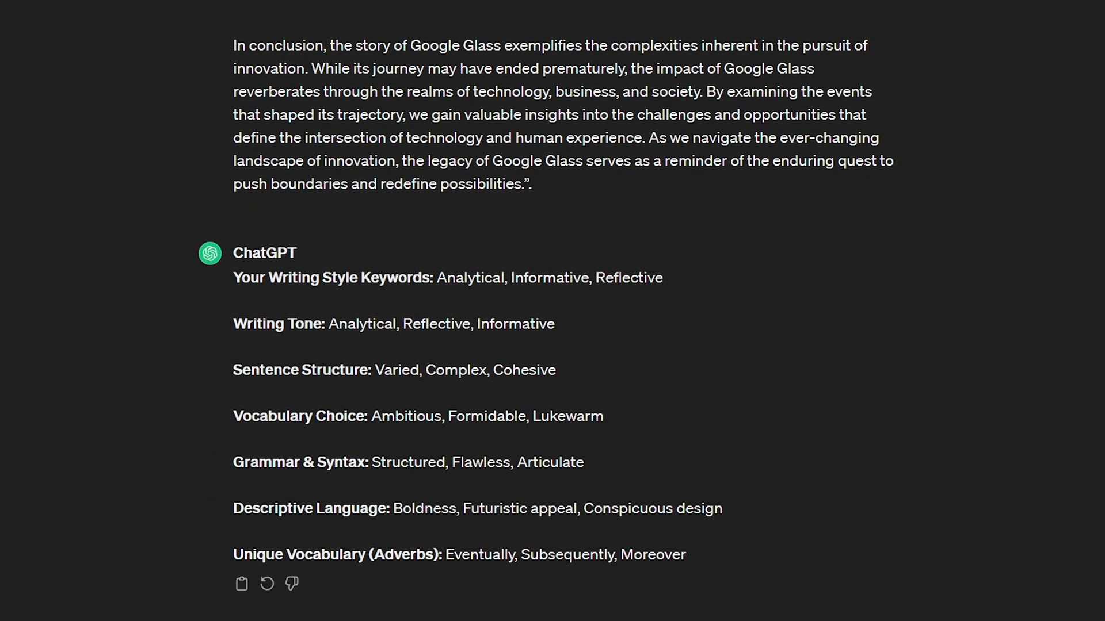
mouse_move(550, 499)
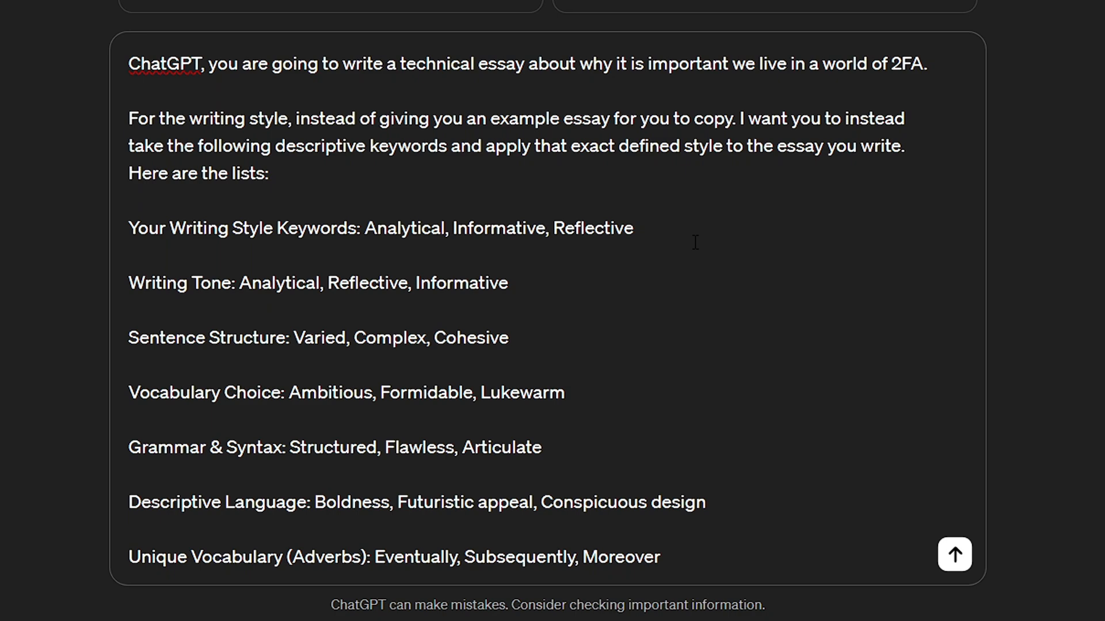
Step: Send the 2FA essay request with the style keywords and follow the essay as it generates
left_click(952, 553)
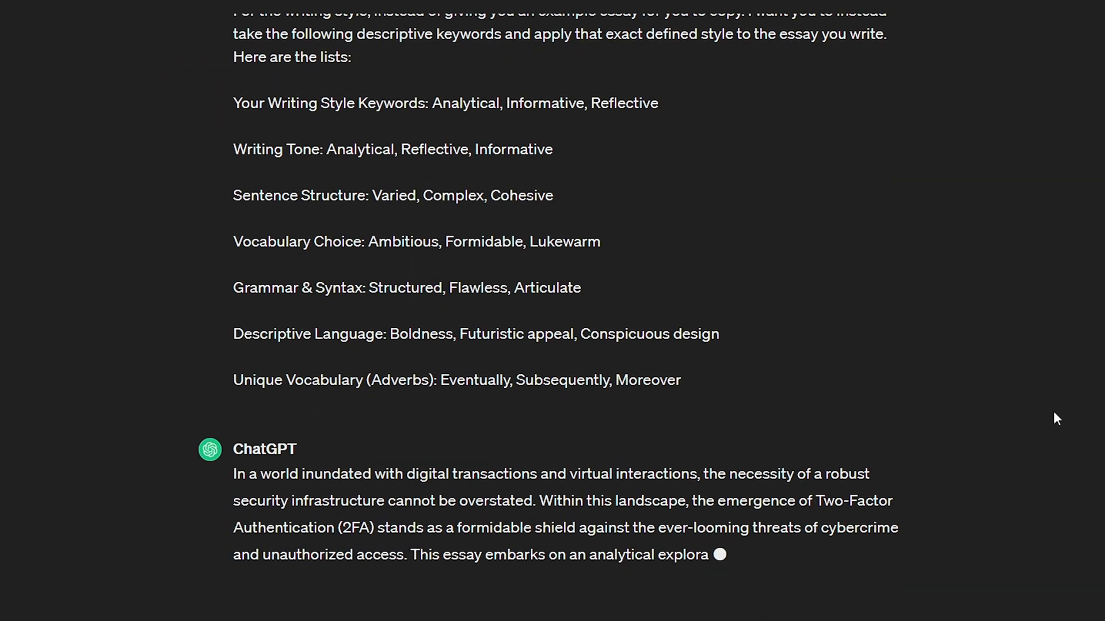
scroll("down", 3)
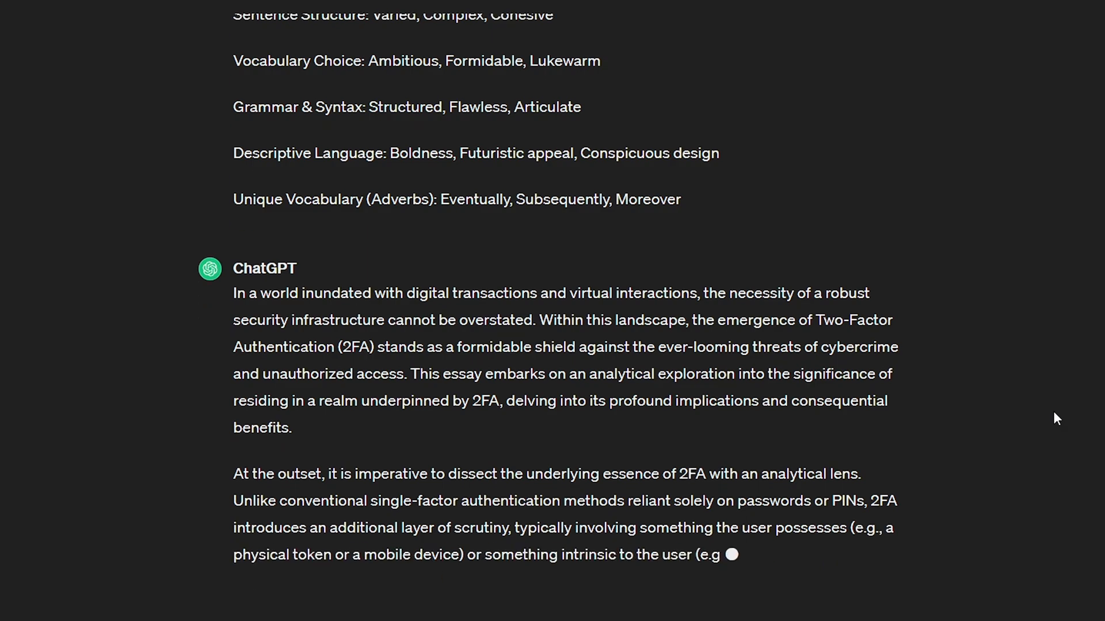
scroll("down", 3)
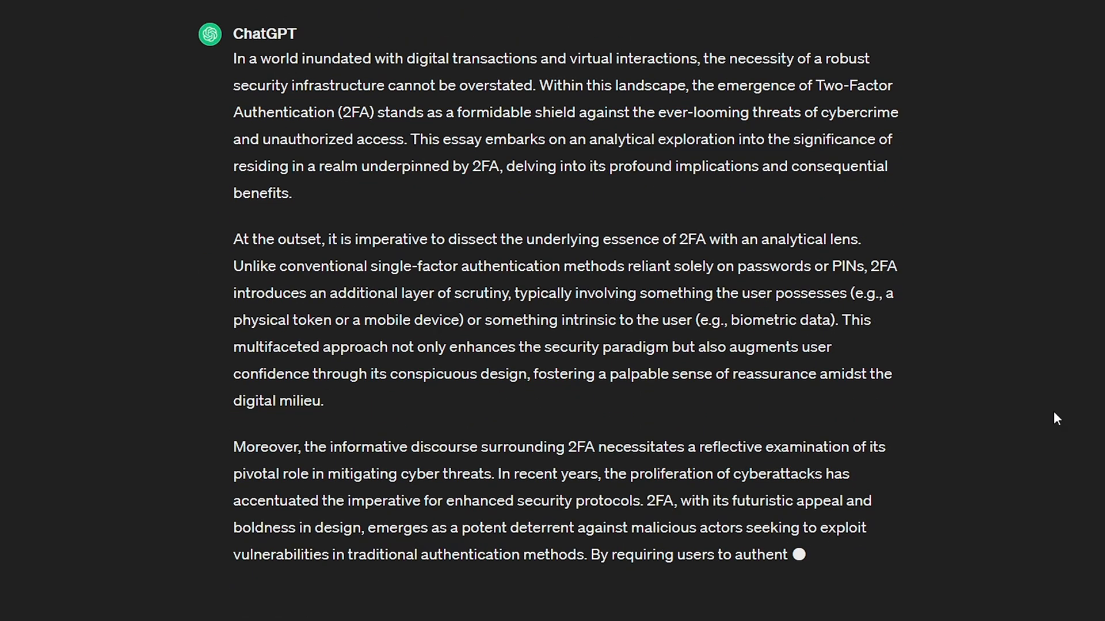
scroll("down", 3)
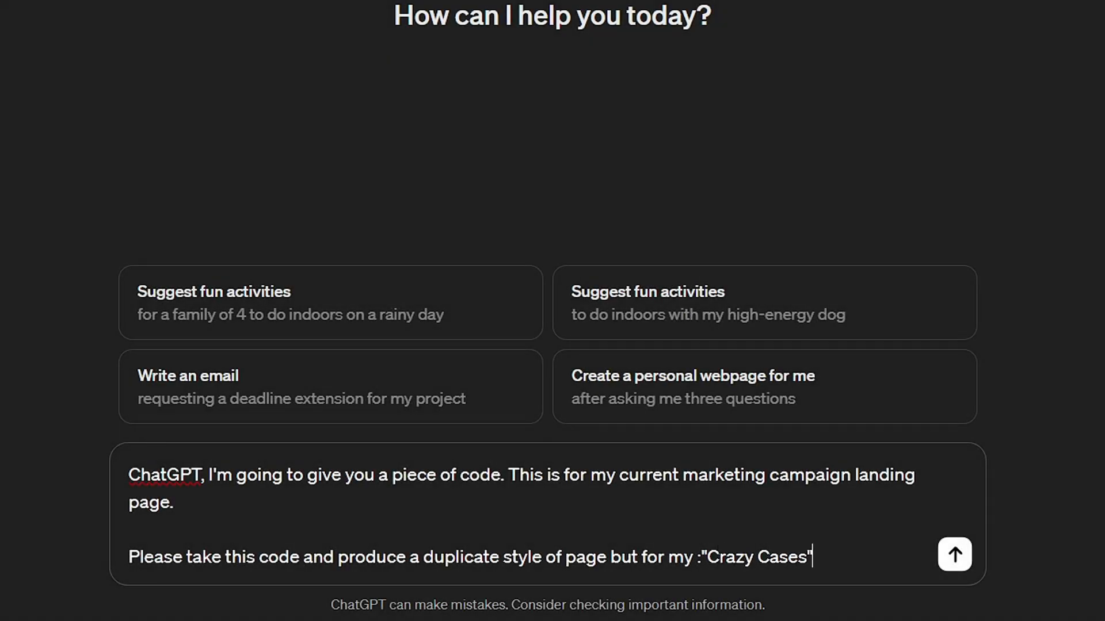
Step: Describe the Crazy Cases phone-case brand on a 6-month basis, supply the landing page code, and review the duplicated HTML
type("brand, a series of unique phone cases that get shipped on a m")
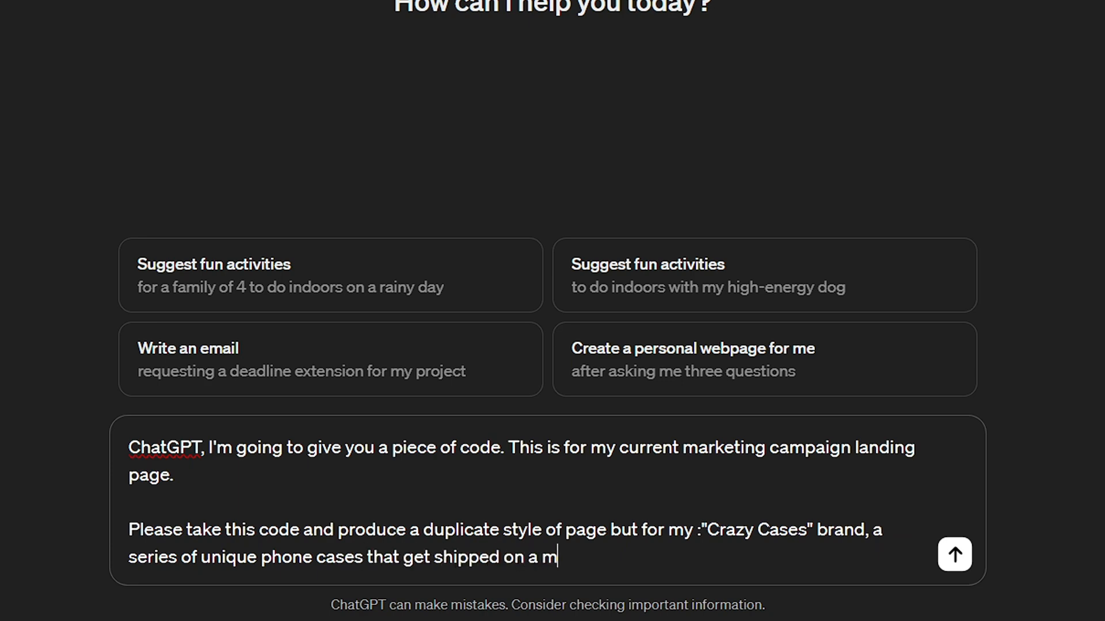
type("6-month basis.")
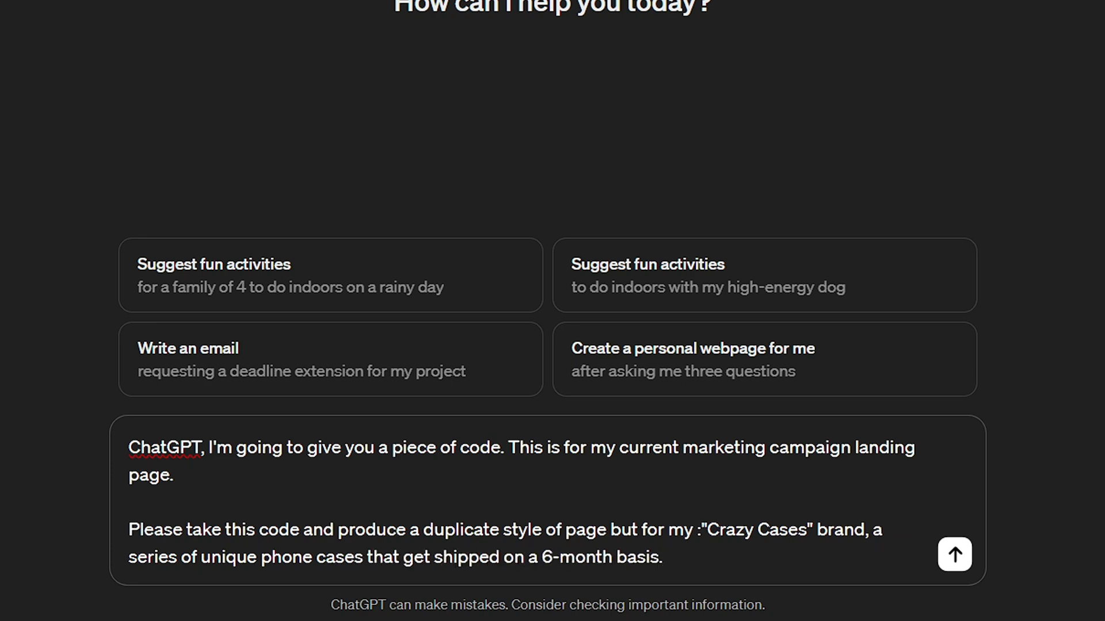
type("Here is the code:")
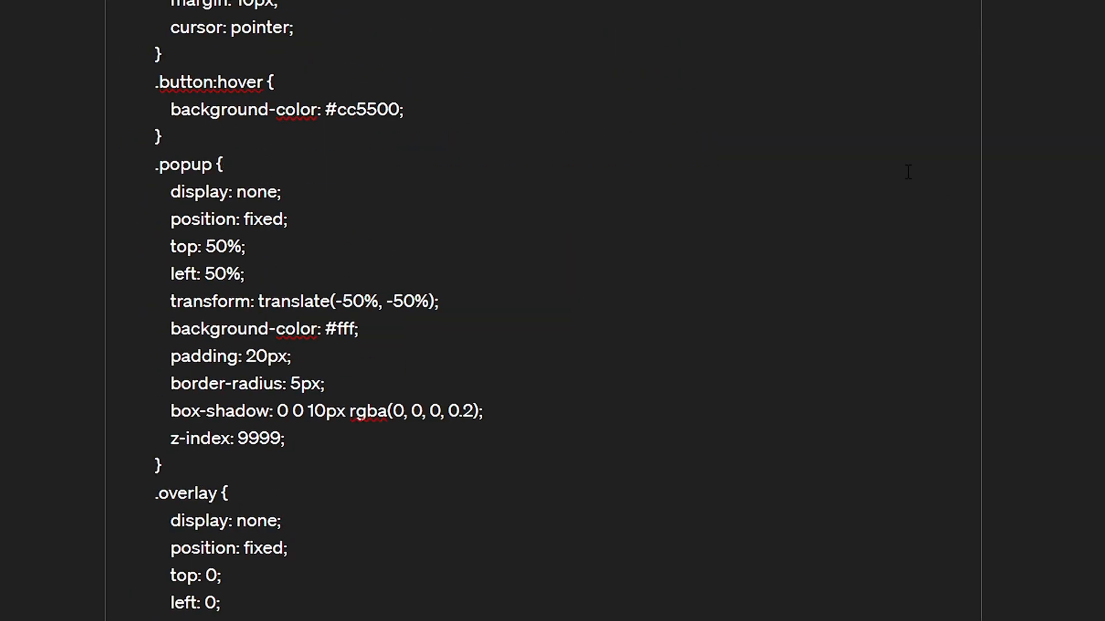
scroll("down", 3)
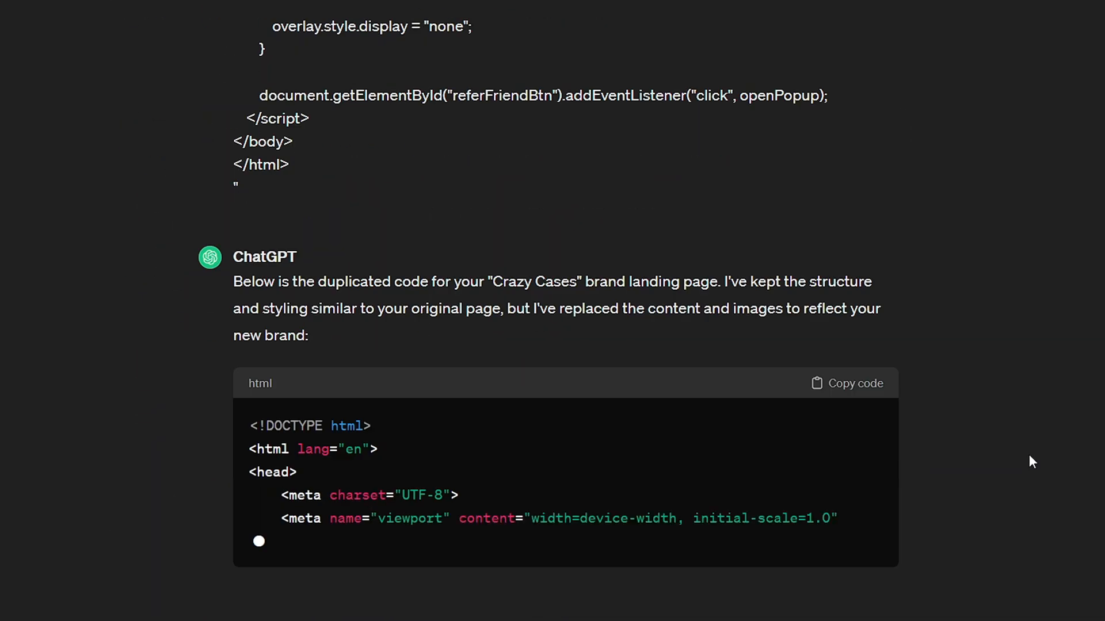
scroll("down", 3)
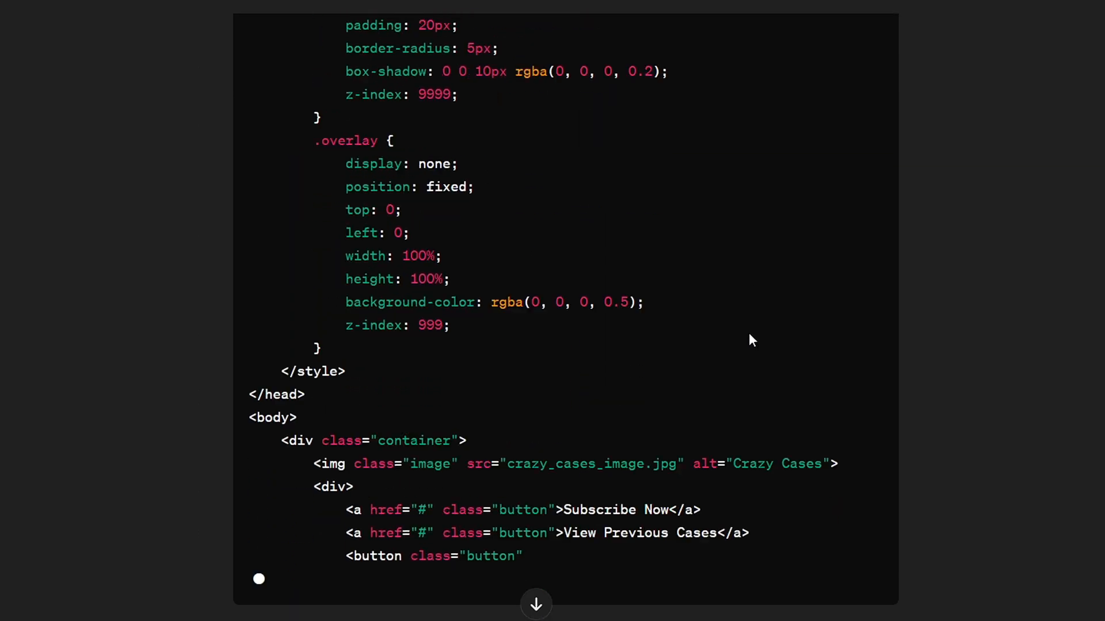
scroll("down", 3)
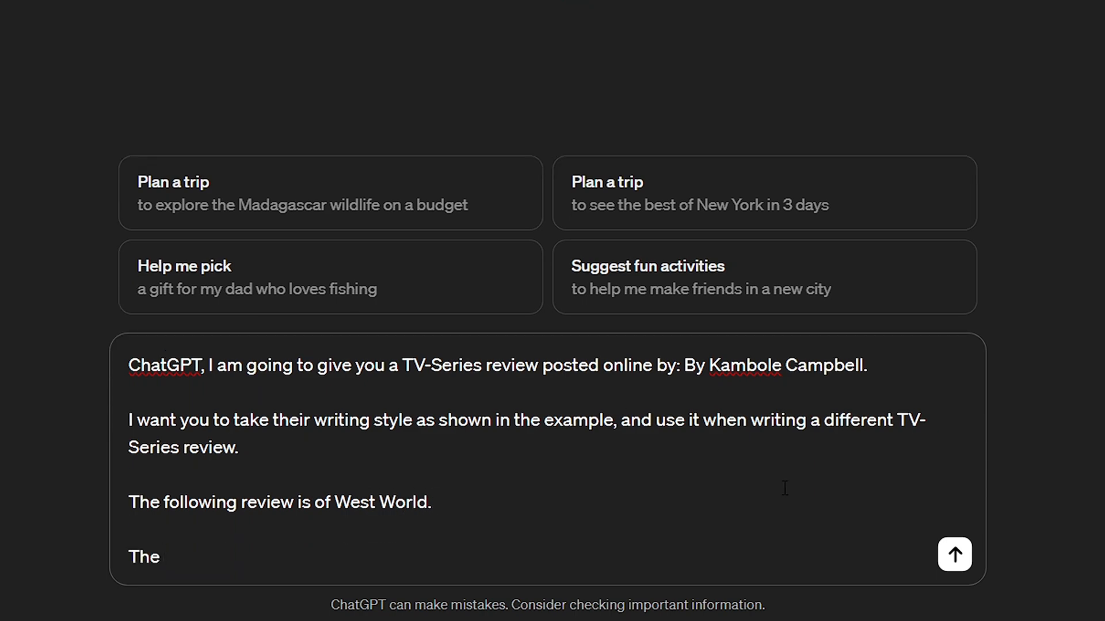
Step: Request a review of Mr Robot Series 1-3 in the Westworld review's style and read the reply
type("review I wish for you to write is for")
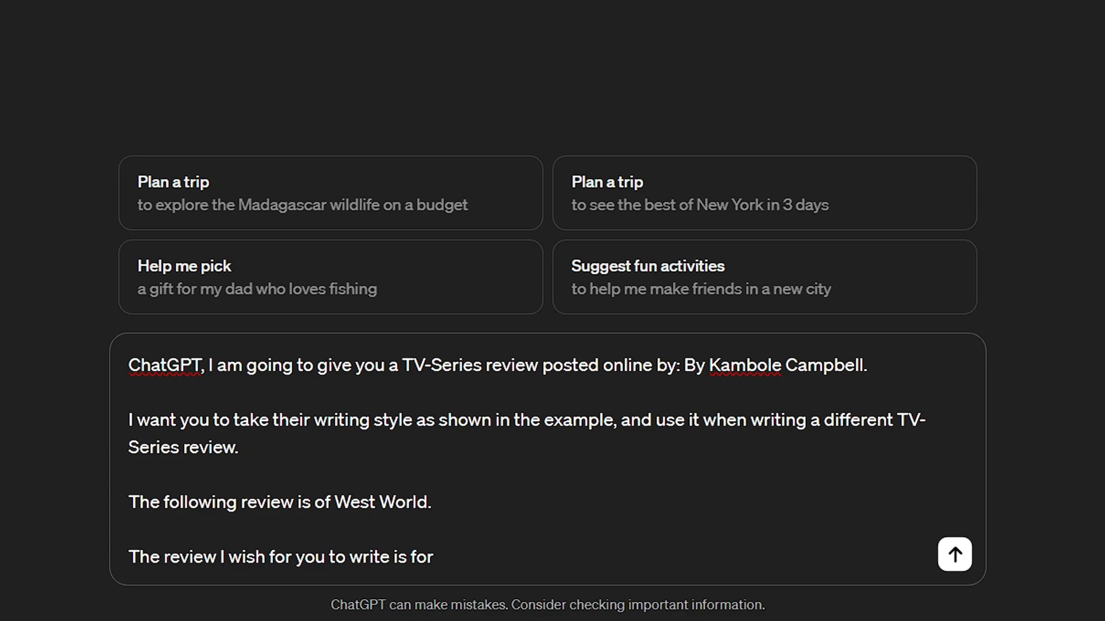
type("Mr Robot Series 1-3.")
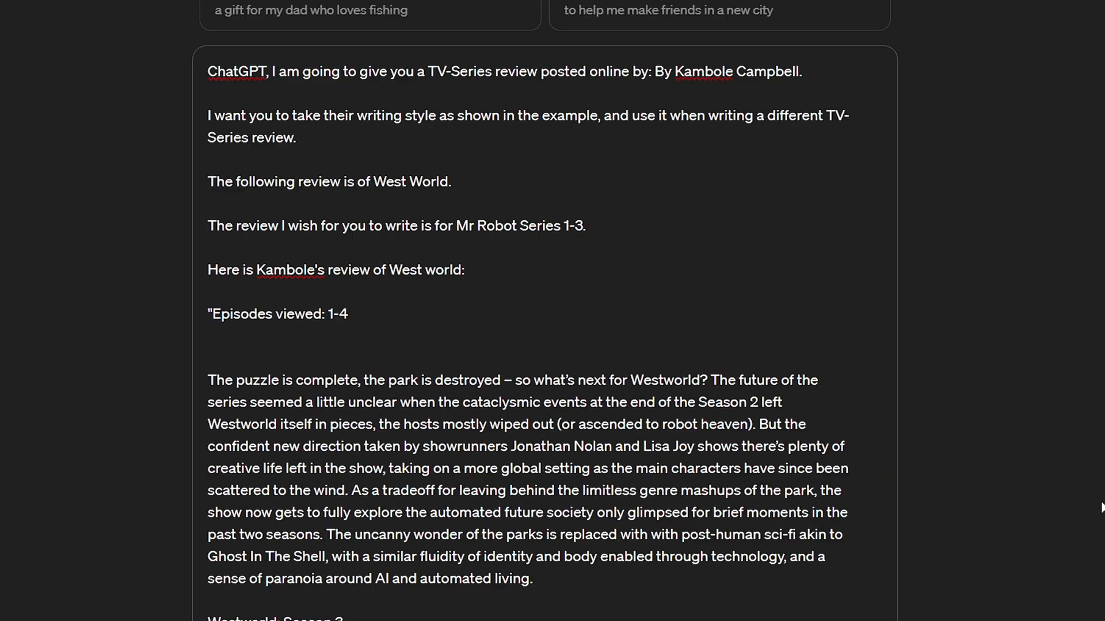
scroll("down", 3)
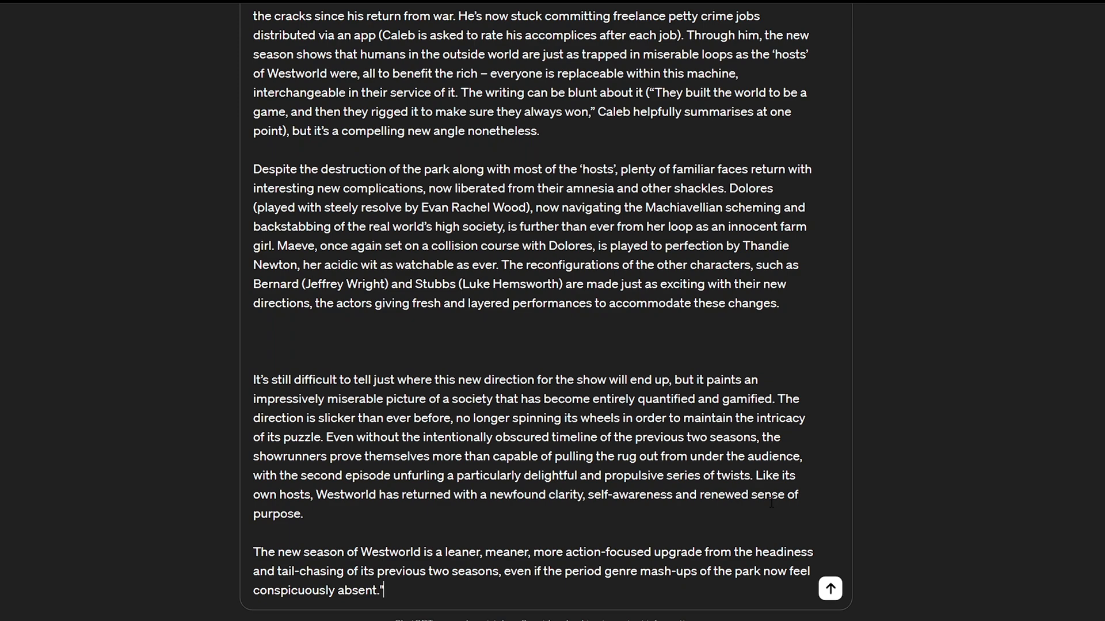
mouse_move(829, 587)
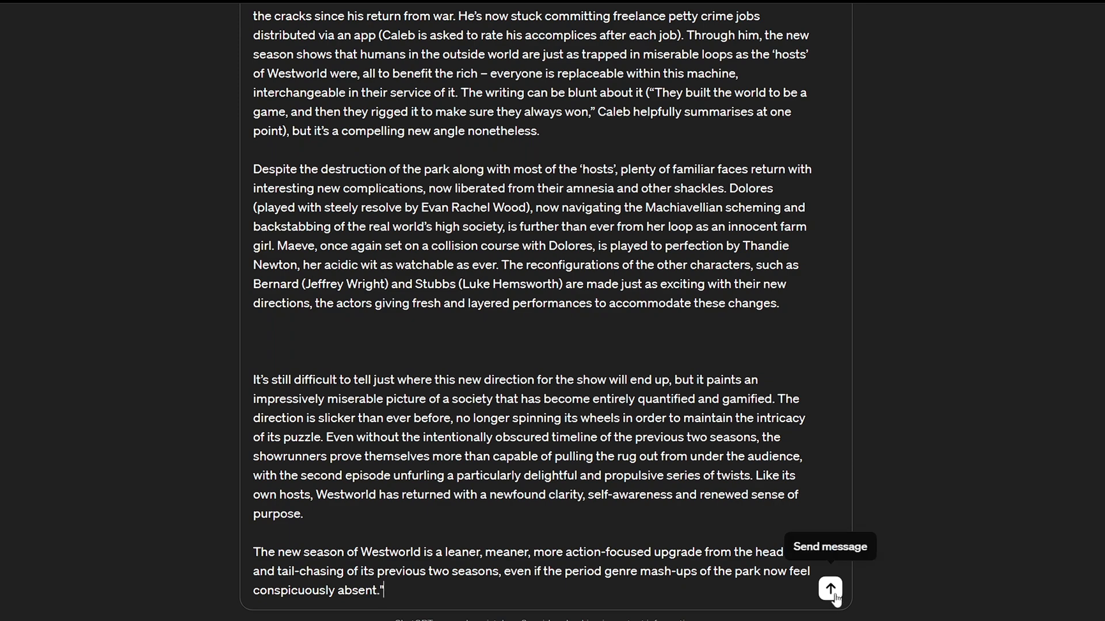
left_click(830, 590)
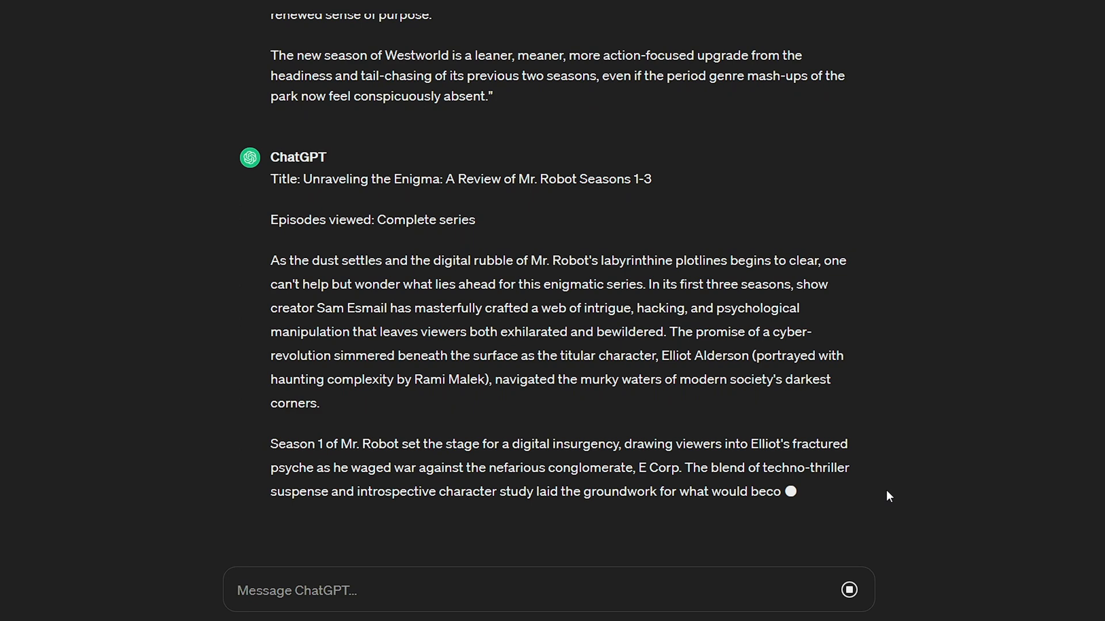
scroll("down", 3)
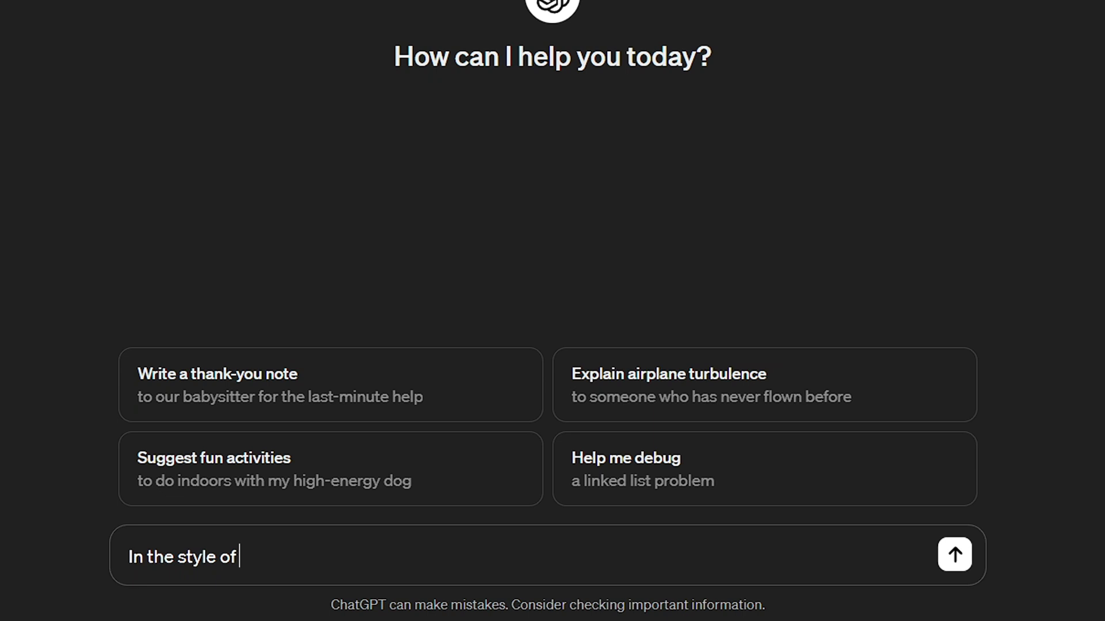
Step: Ask for an opening speech for a University Debate ceremony in the style of Richard Dawkings and send it
type("Richard Dawkings")
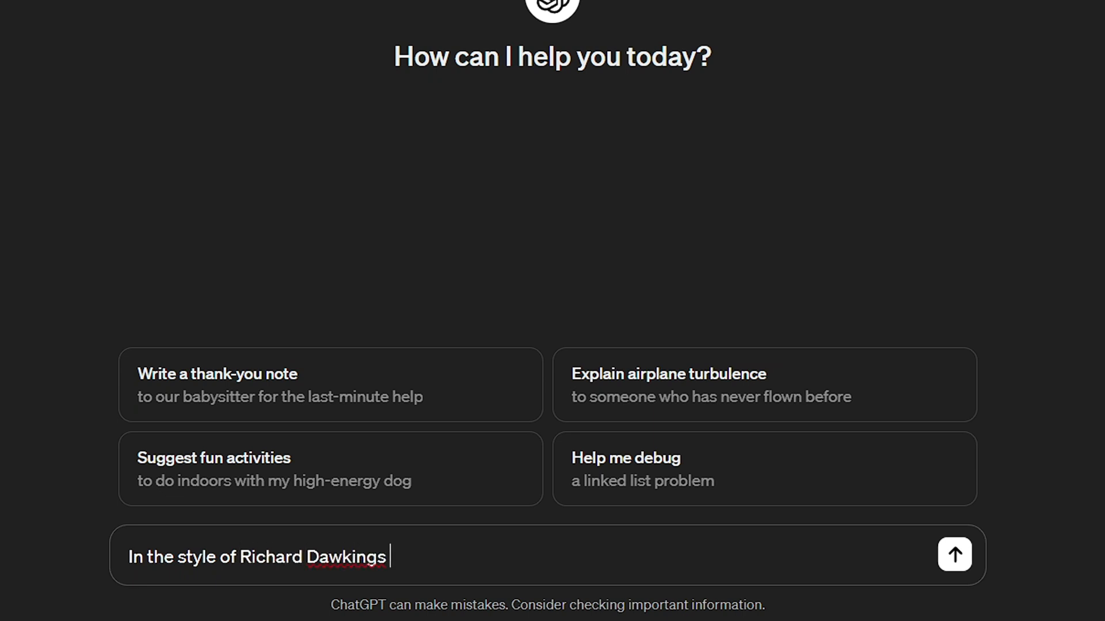
type("write an opening speech for an award ceremony")
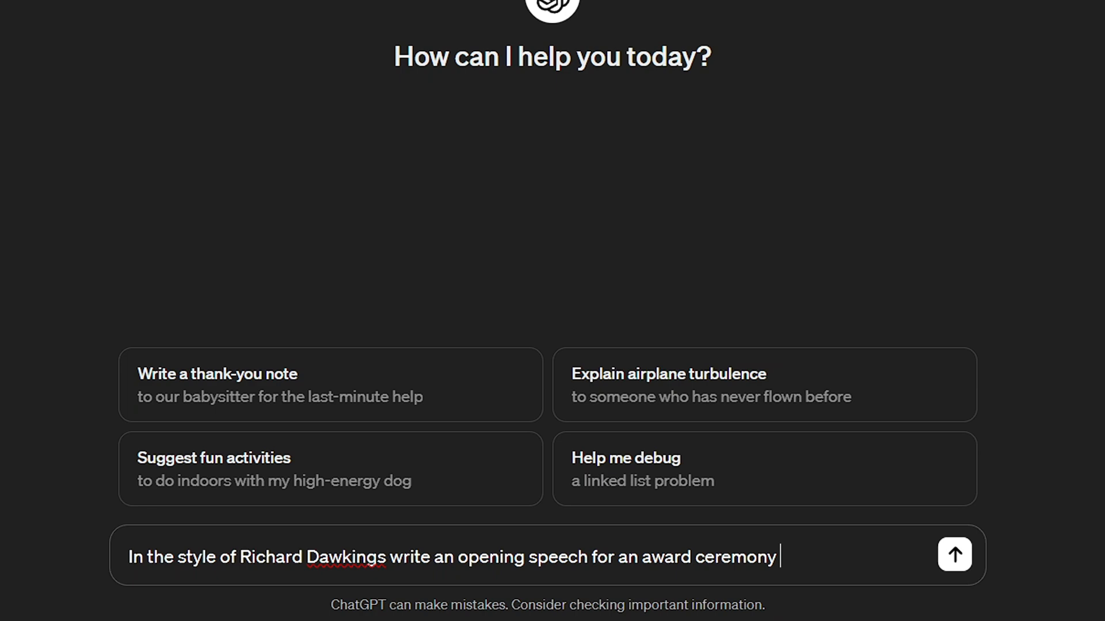
type("for a University Debat")
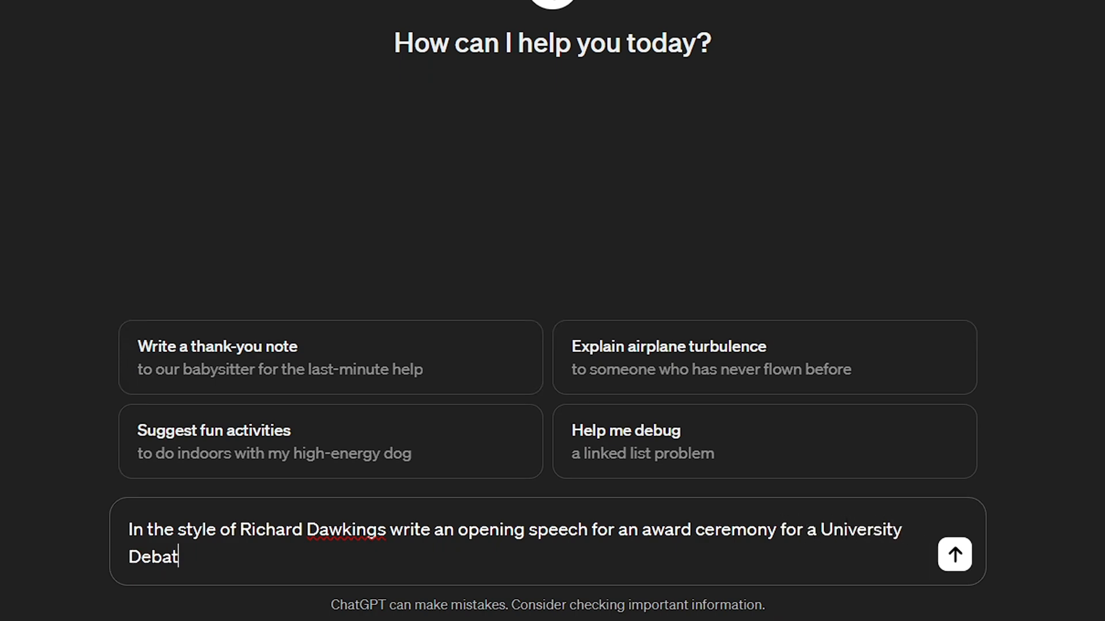
left_click(953, 555)
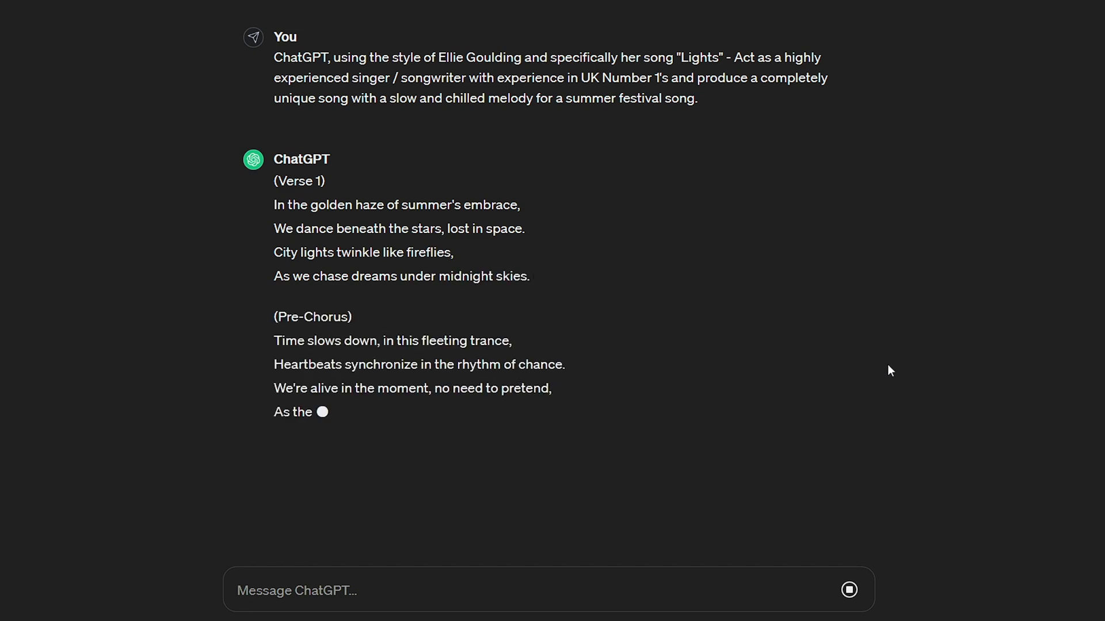
Step: Scroll down to follow the summer festival song's first verse, pre-chorus and chorus as they generate
scroll("down", 3)
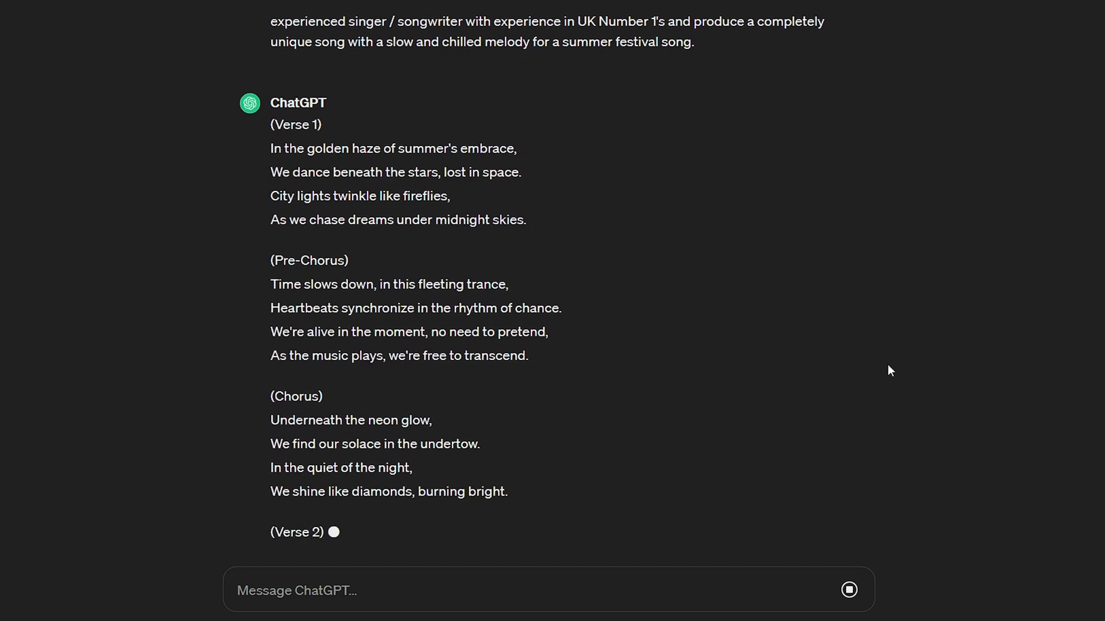